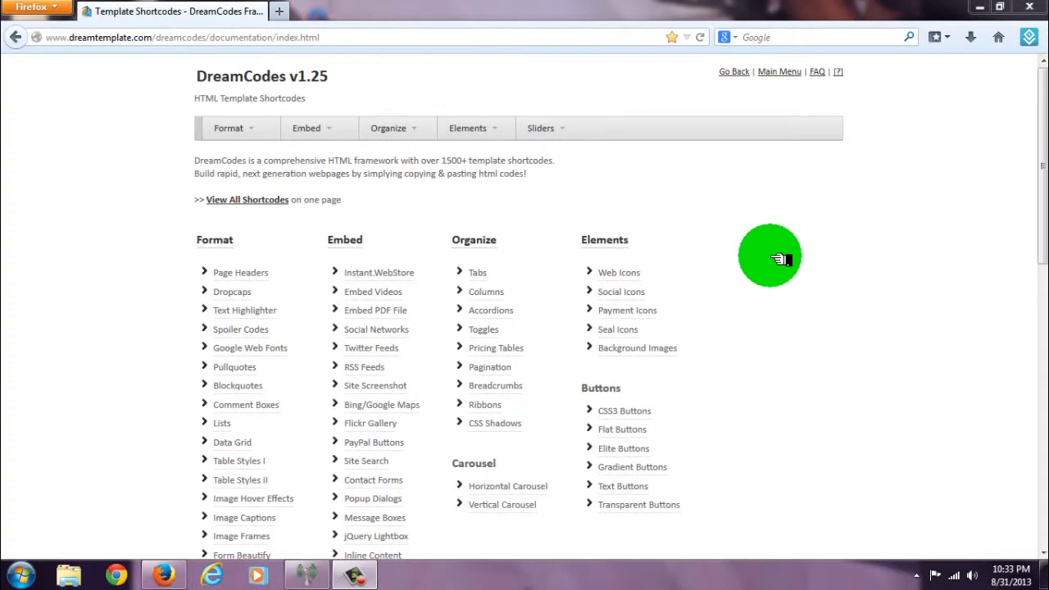
mouse_move(587, 155)
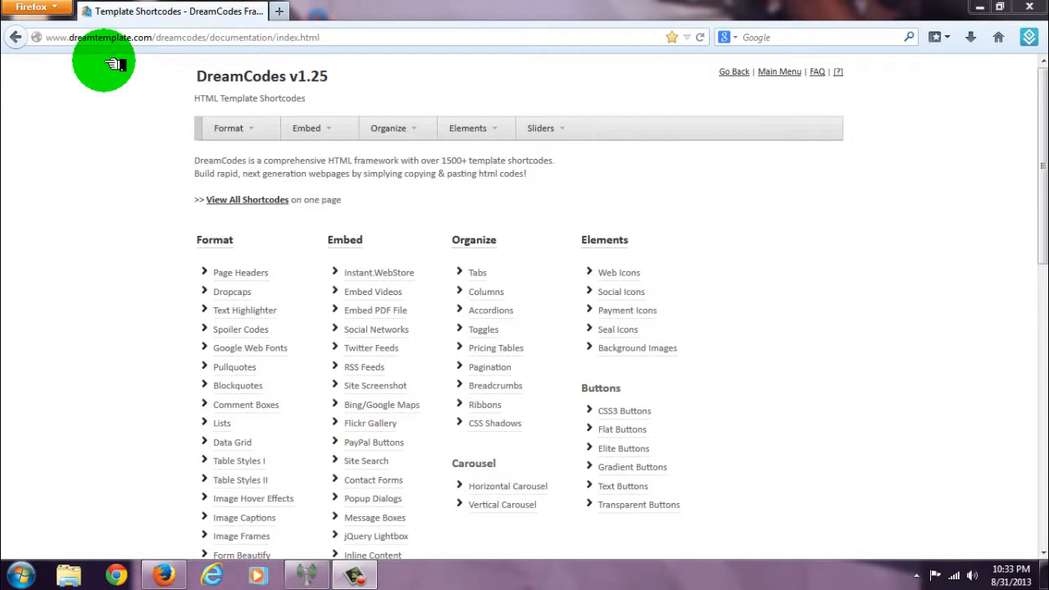
mouse_move(123, 69)
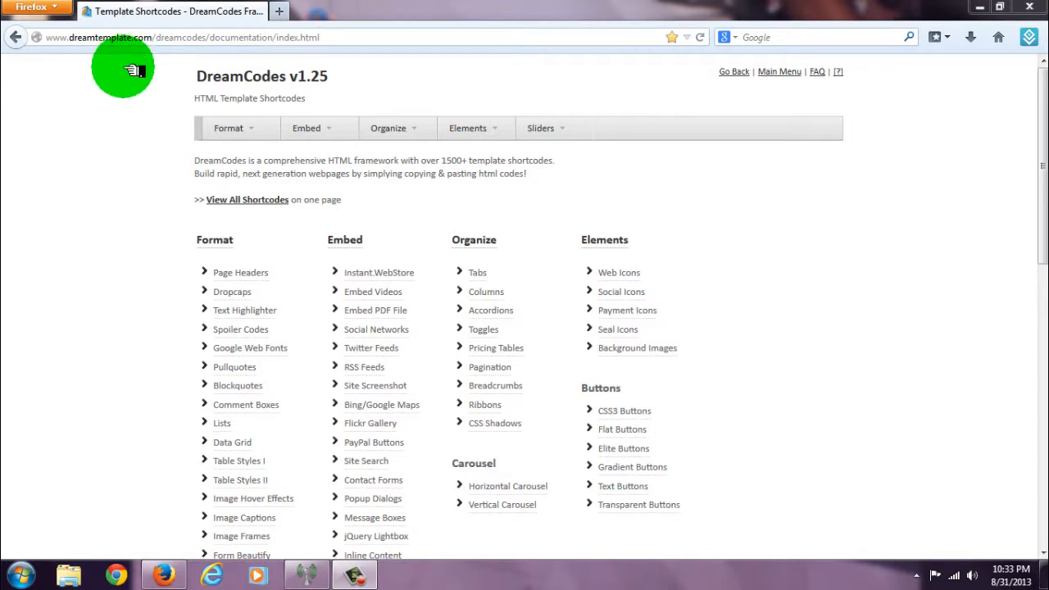
mouse_move(116, 91)
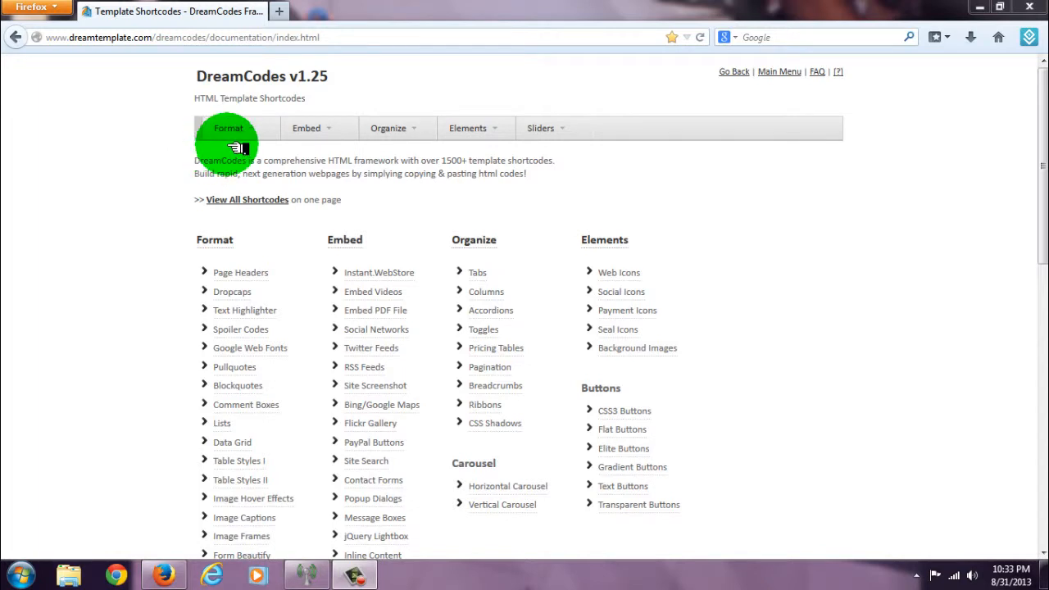
Preview Dropcaps, Pullquotes, Image Hover Effects and Table Data Grid, then switch to the Embed list.
click(229, 128)
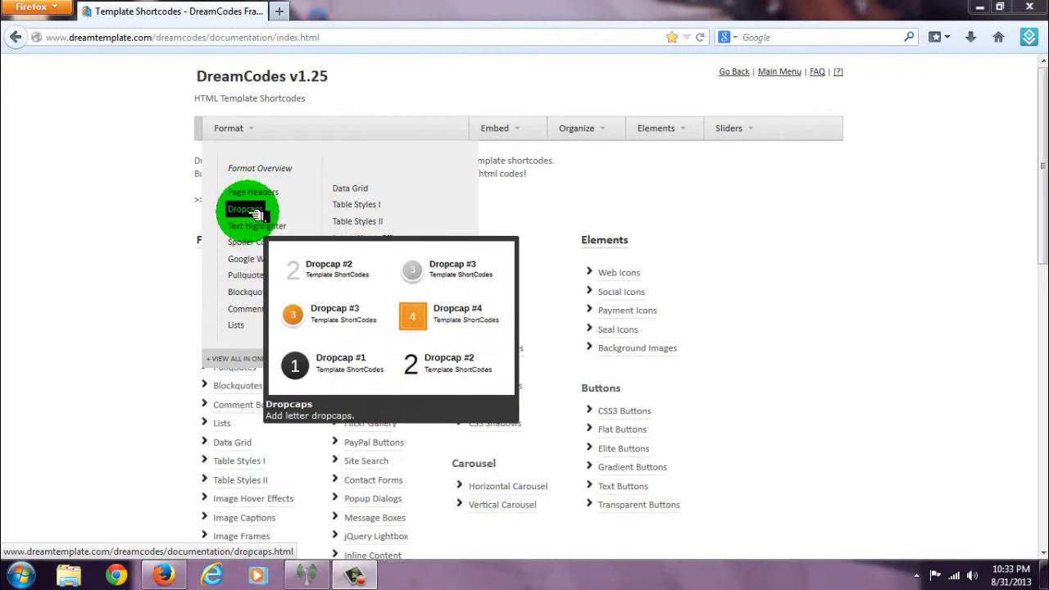
mouse_move(252, 243)
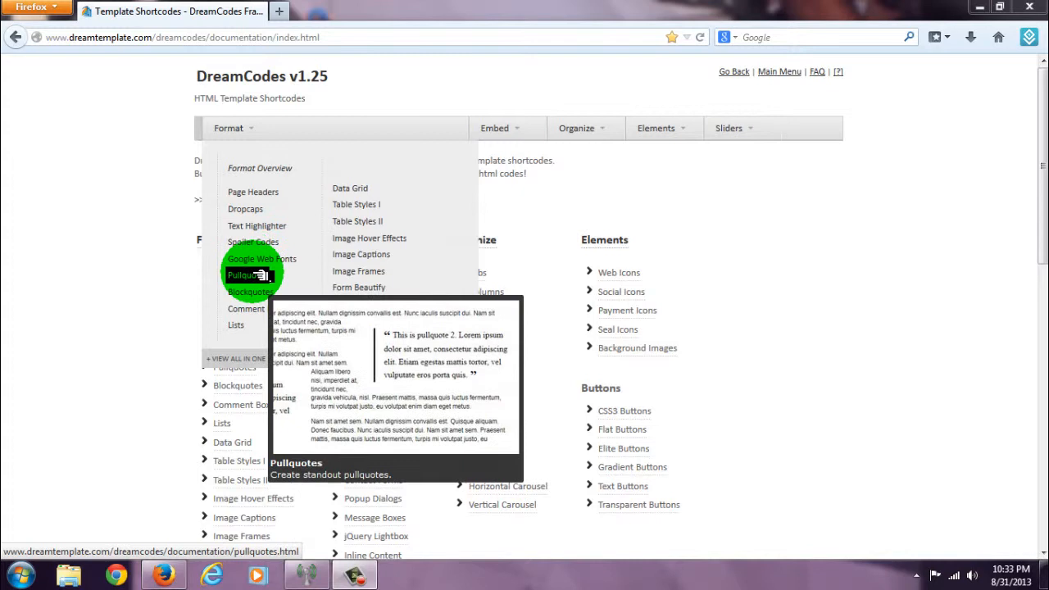
mouse_move(246, 308)
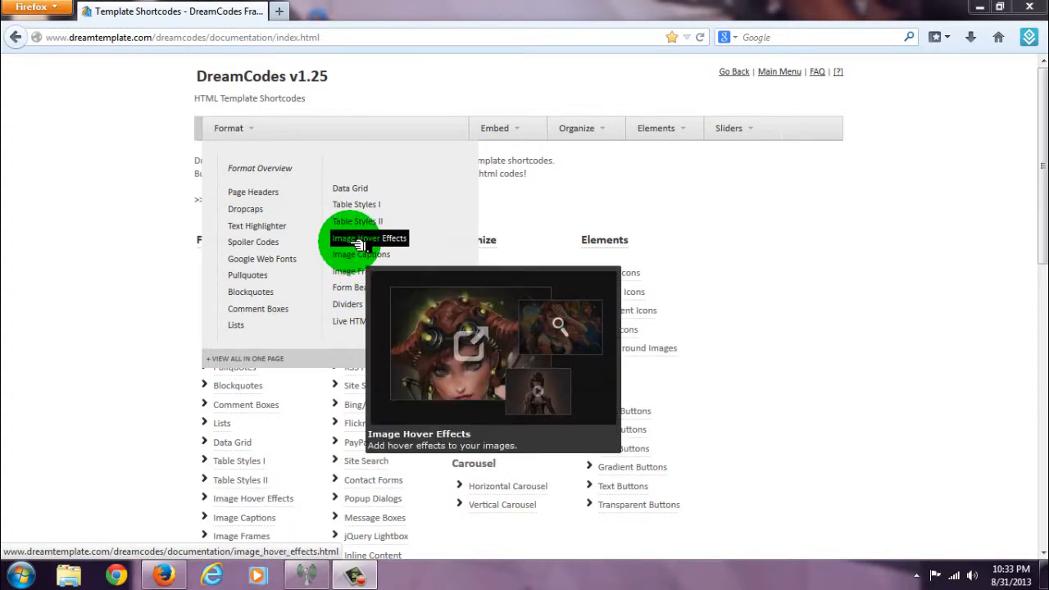
mouse_move(355, 204)
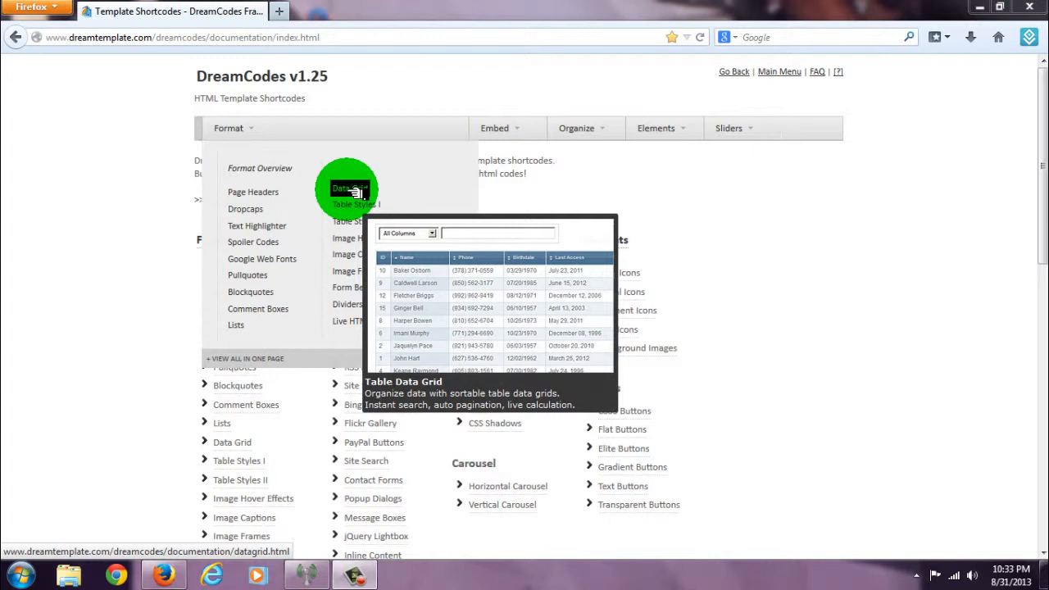
click(306, 128)
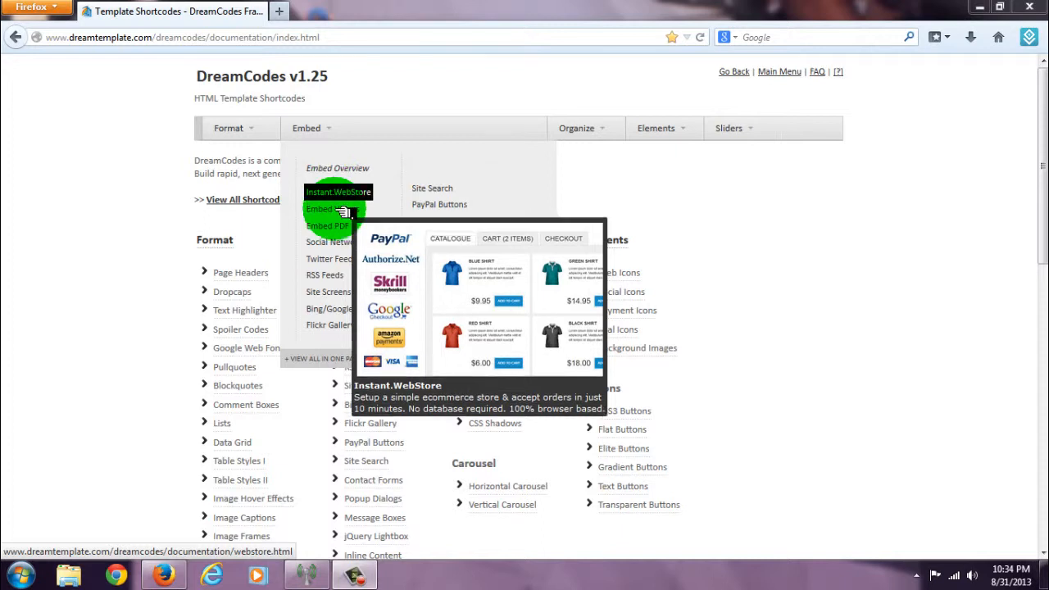
mouse_move(331, 208)
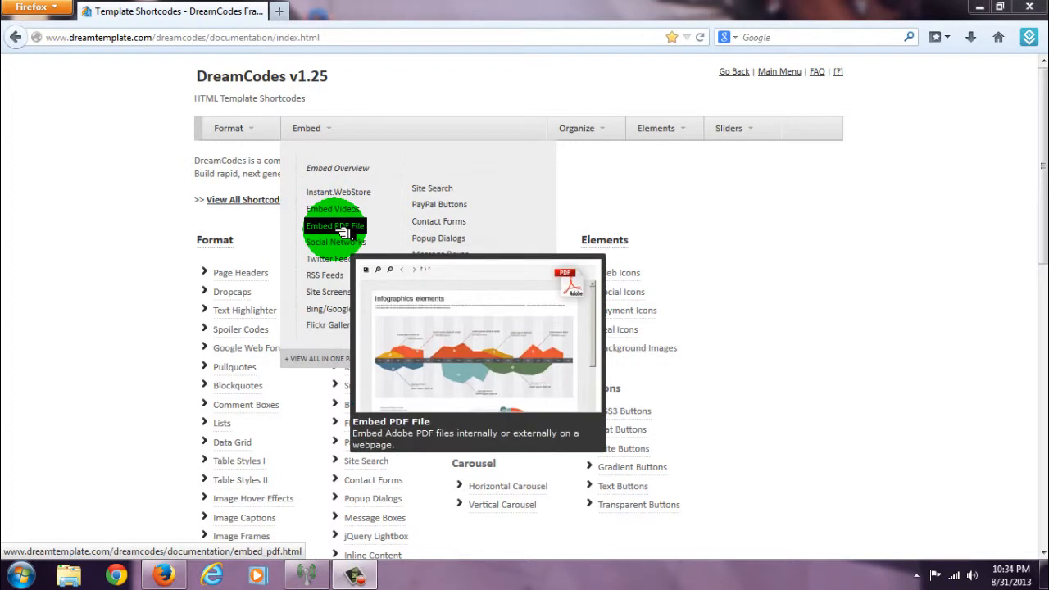
mouse_move(334, 242)
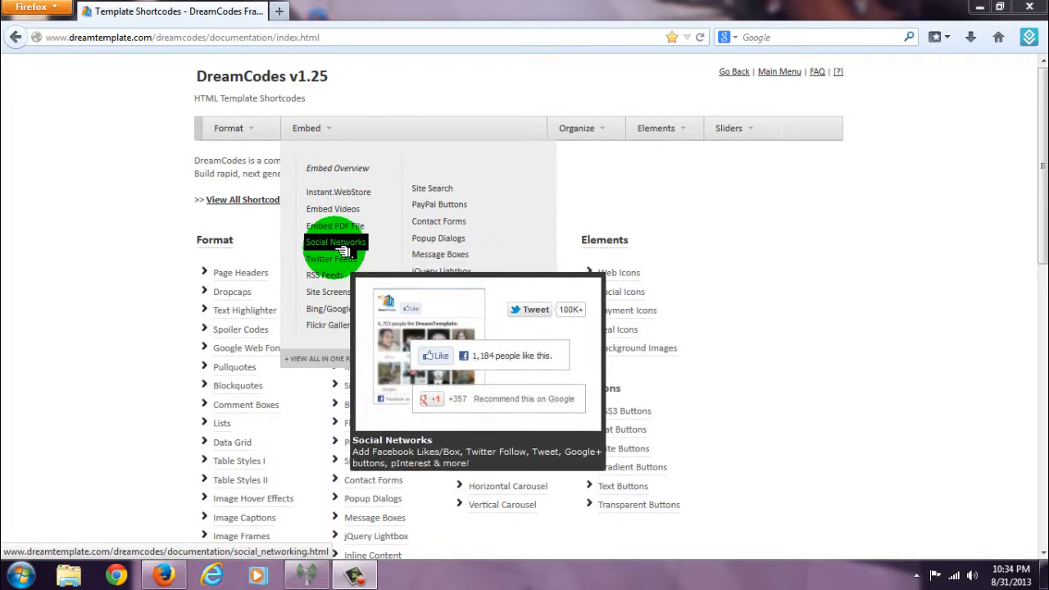
mouse_move(334, 292)
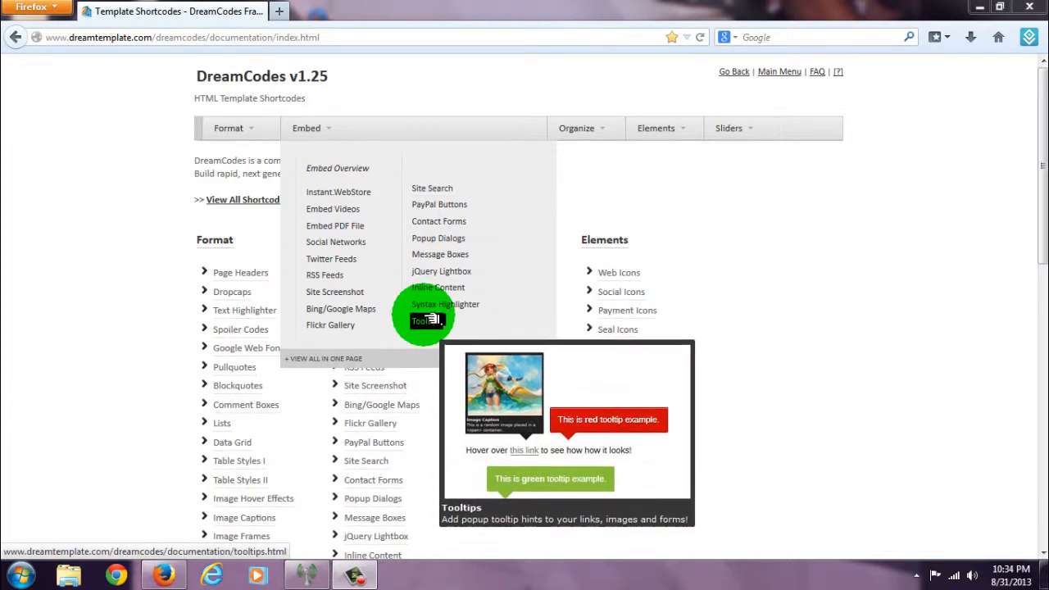
mouse_move(438, 287)
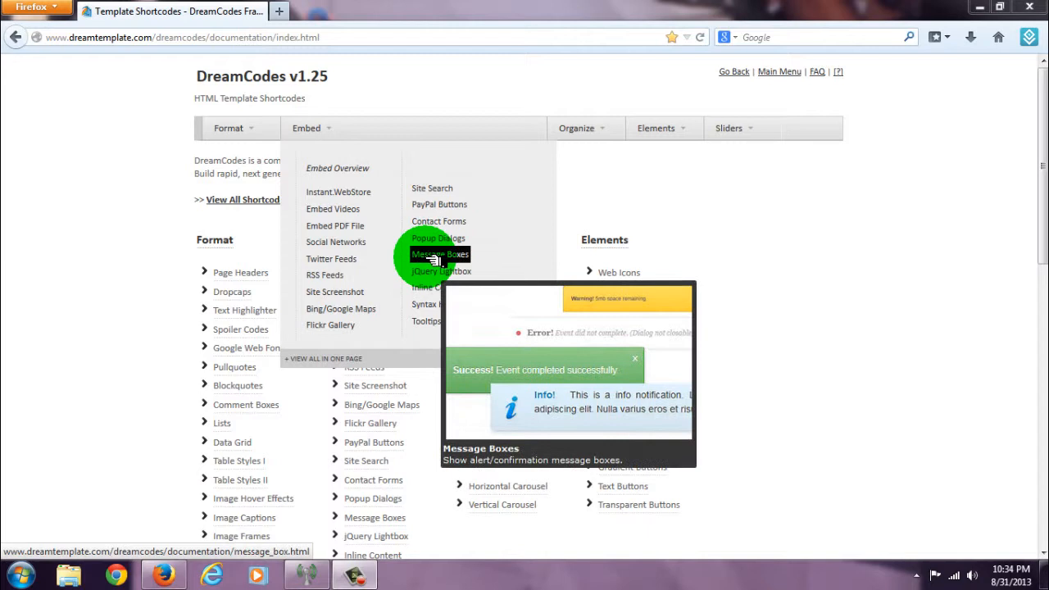
mouse_move(439, 237)
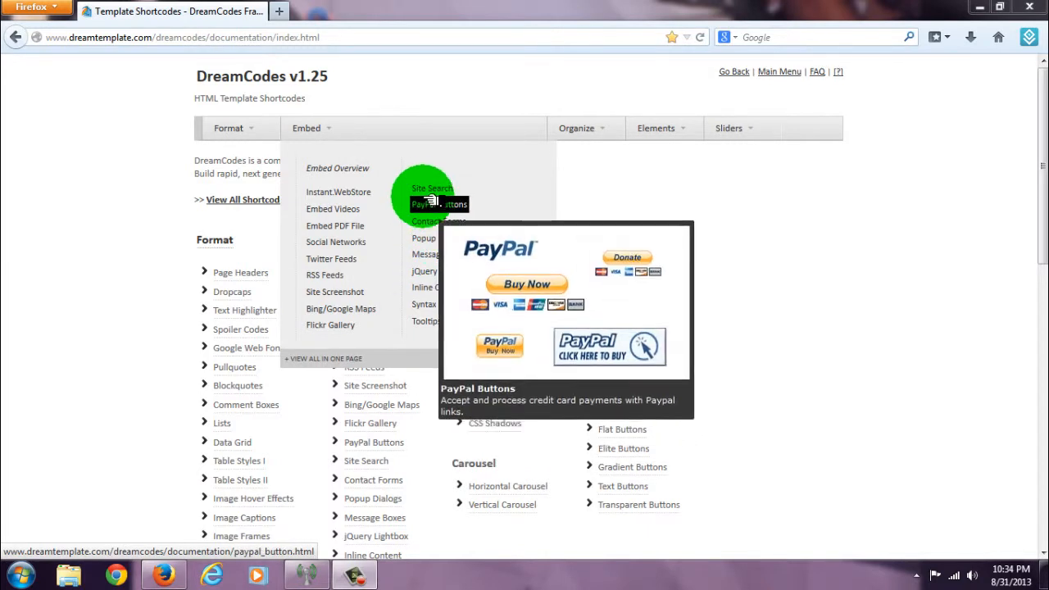
mouse_move(394, 127)
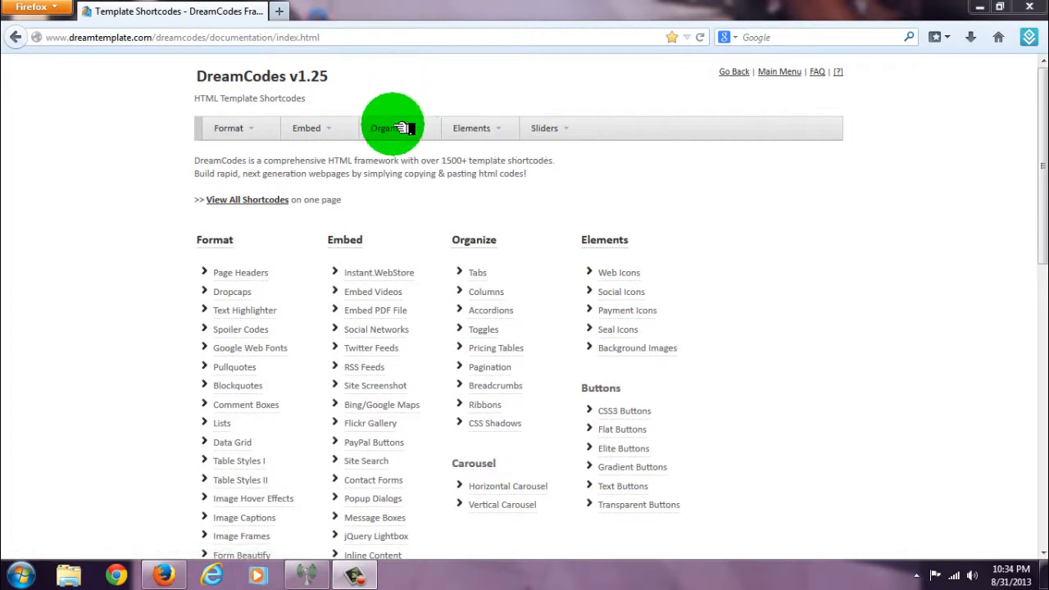
Preview Tabs, Pricing Tables, CSS Shadows and Vertical Carousel, then the Elements 3D Buttons.
click(387, 128)
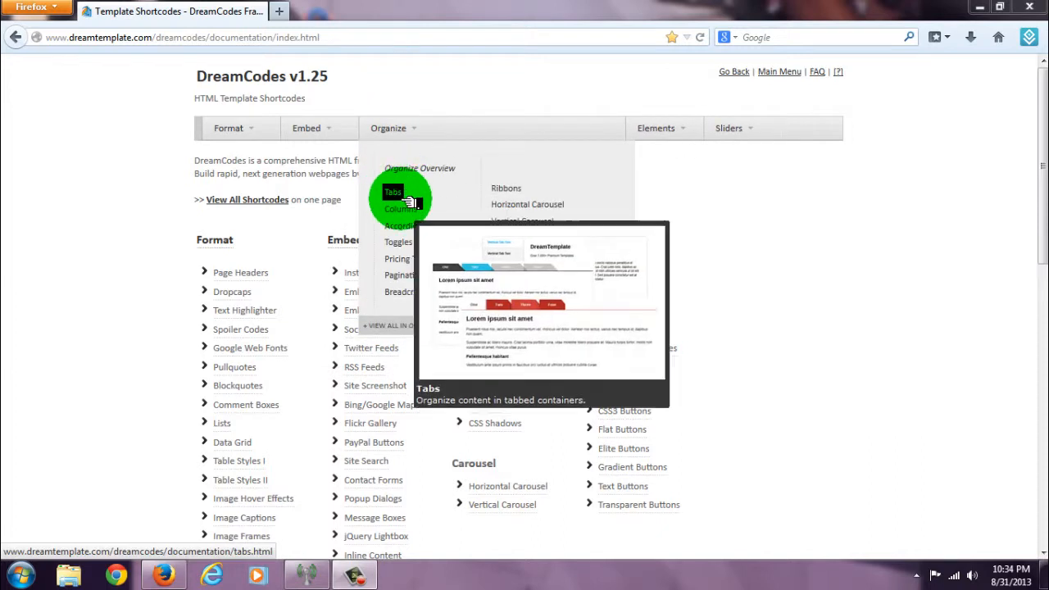
mouse_move(400, 226)
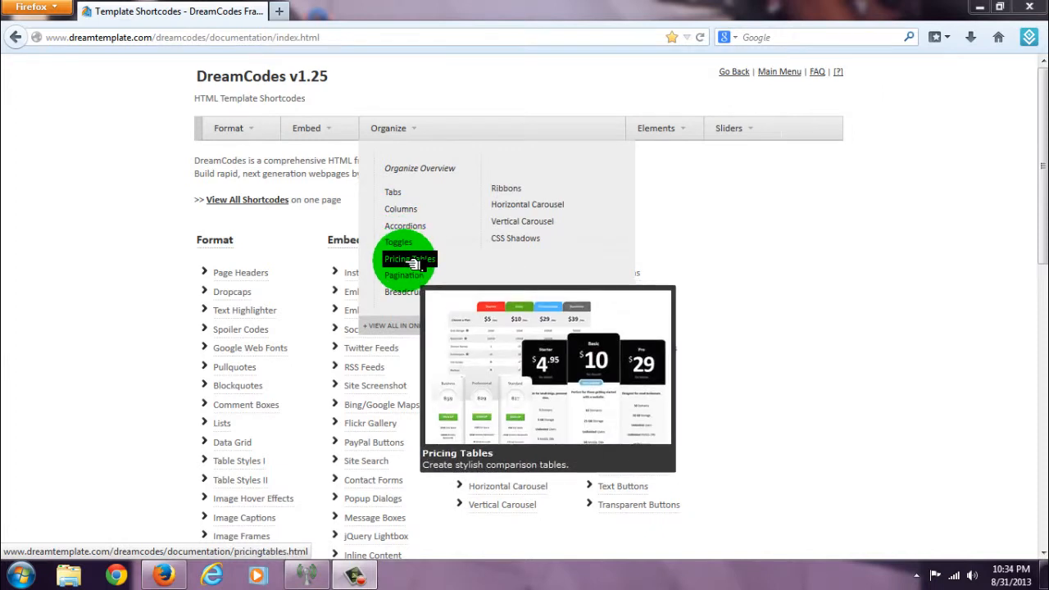
mouse_move(403, 276)
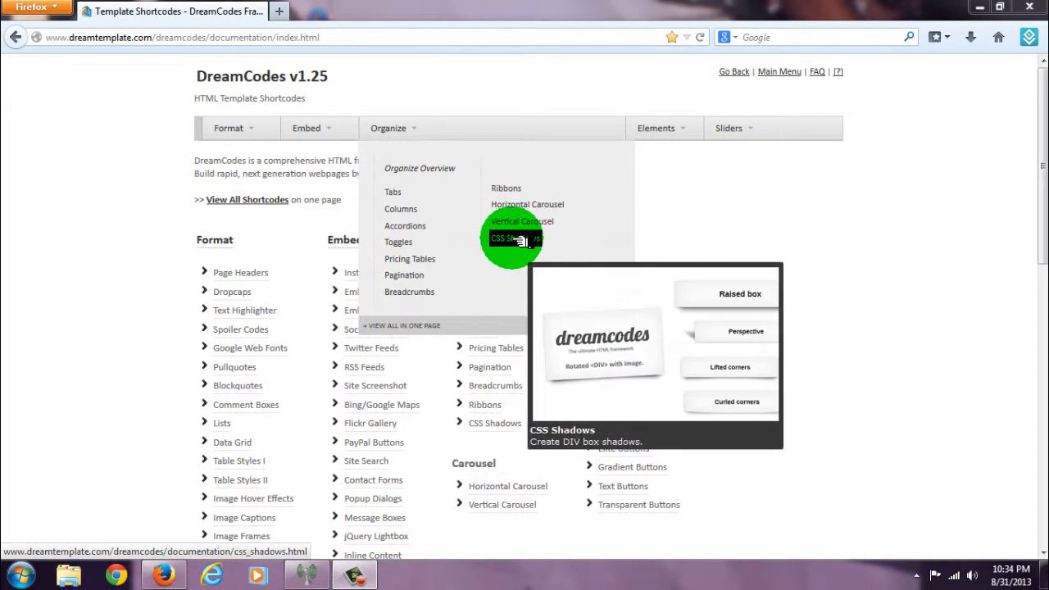
mouse_move(521, 221)
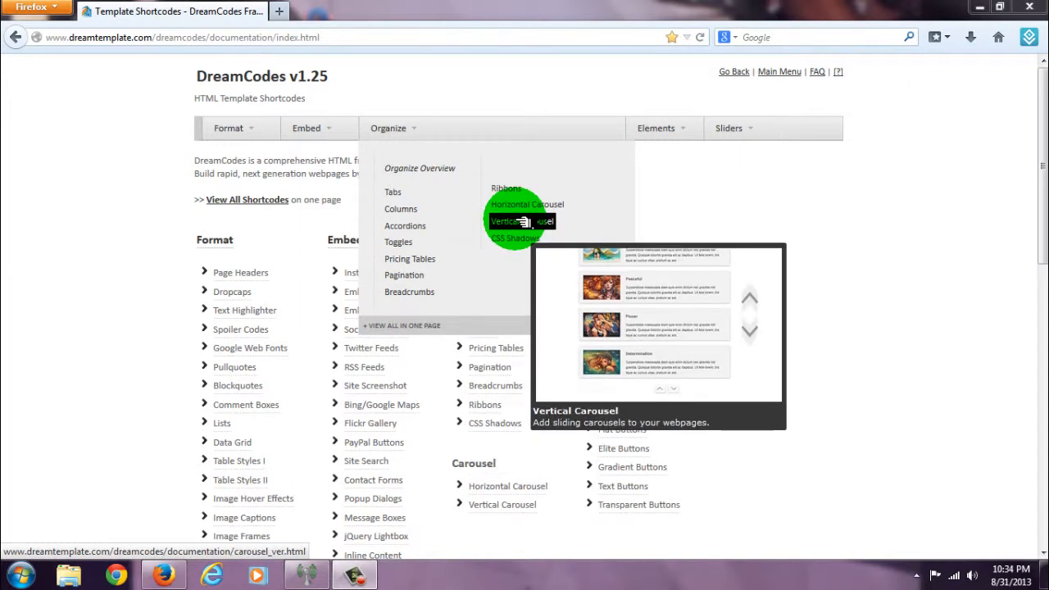
mouse_move(504, 188)
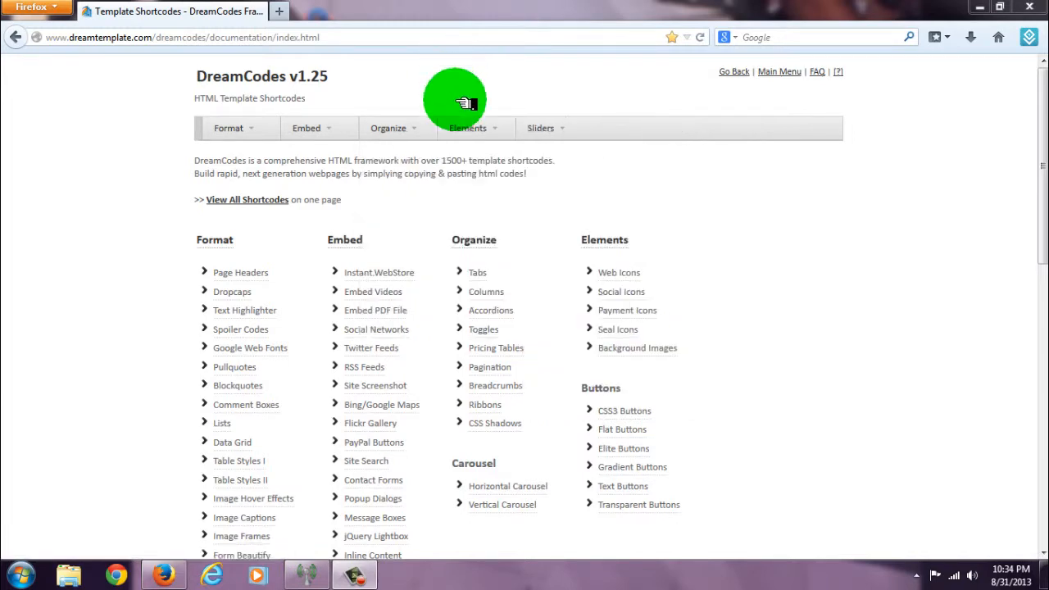
click(468, 128)
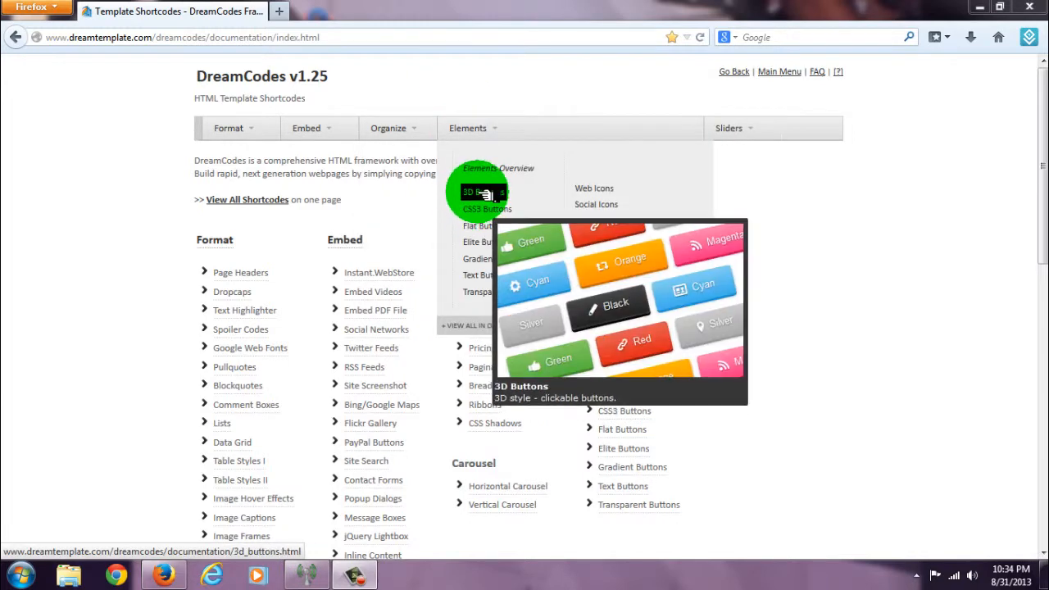
mouse_move(487, 210)
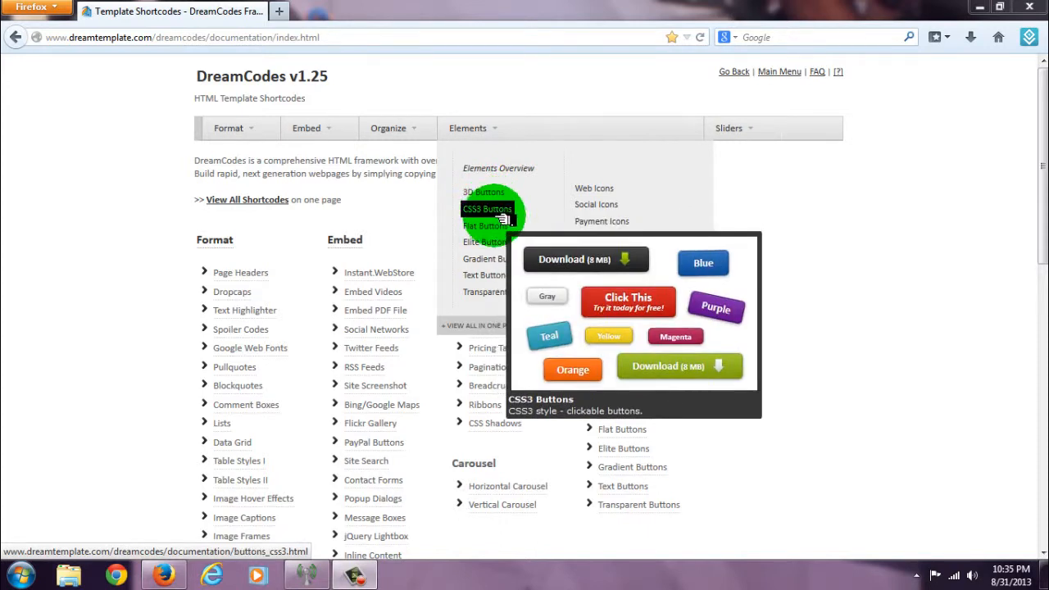